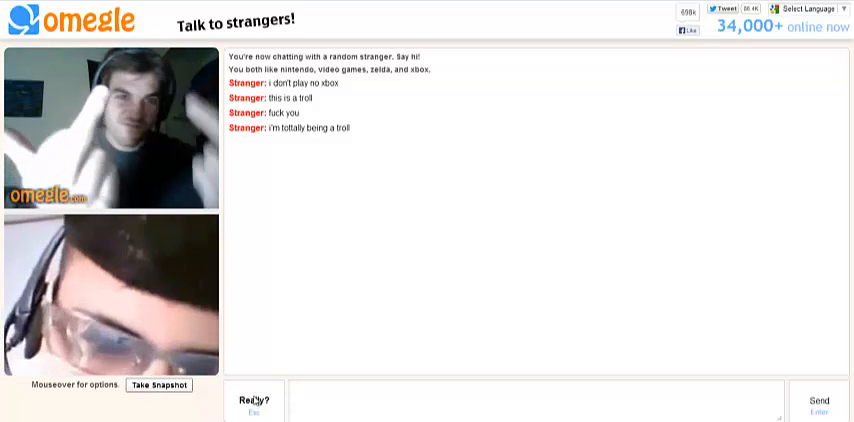
Confirm disconnecting from the troll stranger to move on to a new chat
click(252, 400)
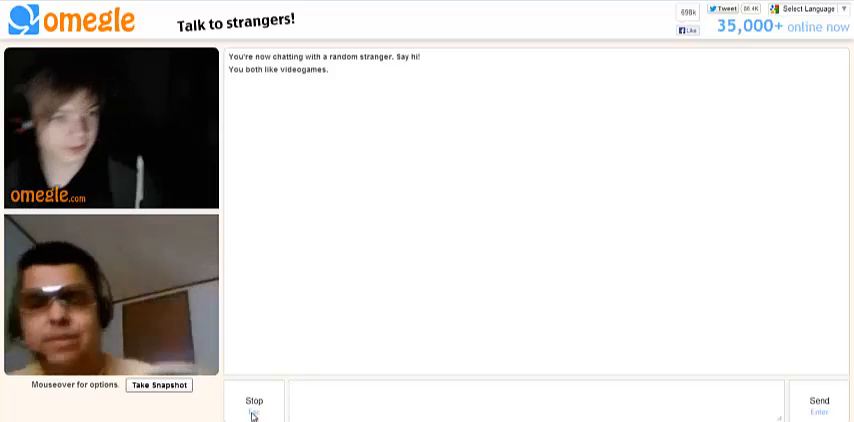
mouse_move(347, 380)
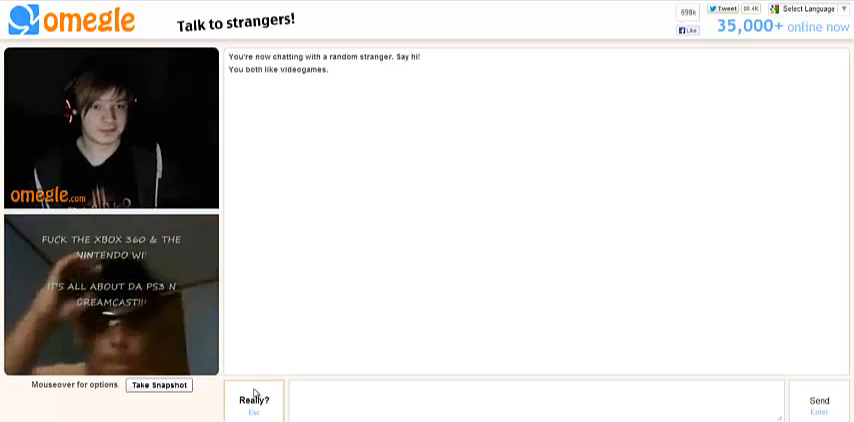
Confirm ending the video-games chat so Omegle connects an Xbox-interest stranger
click(252, 404)
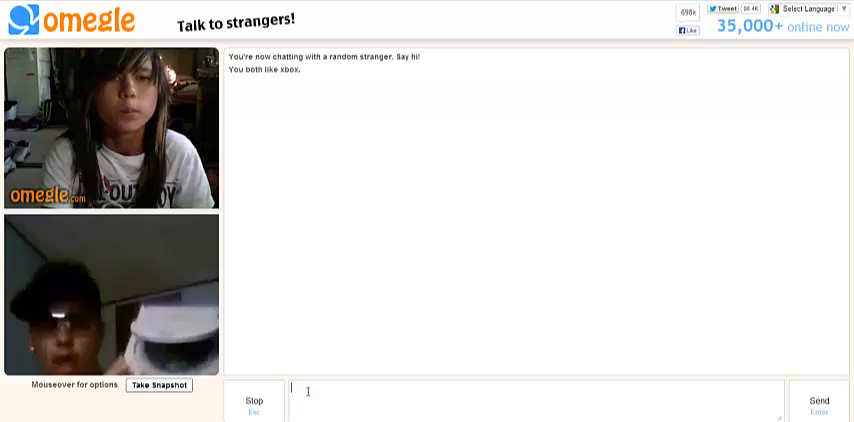